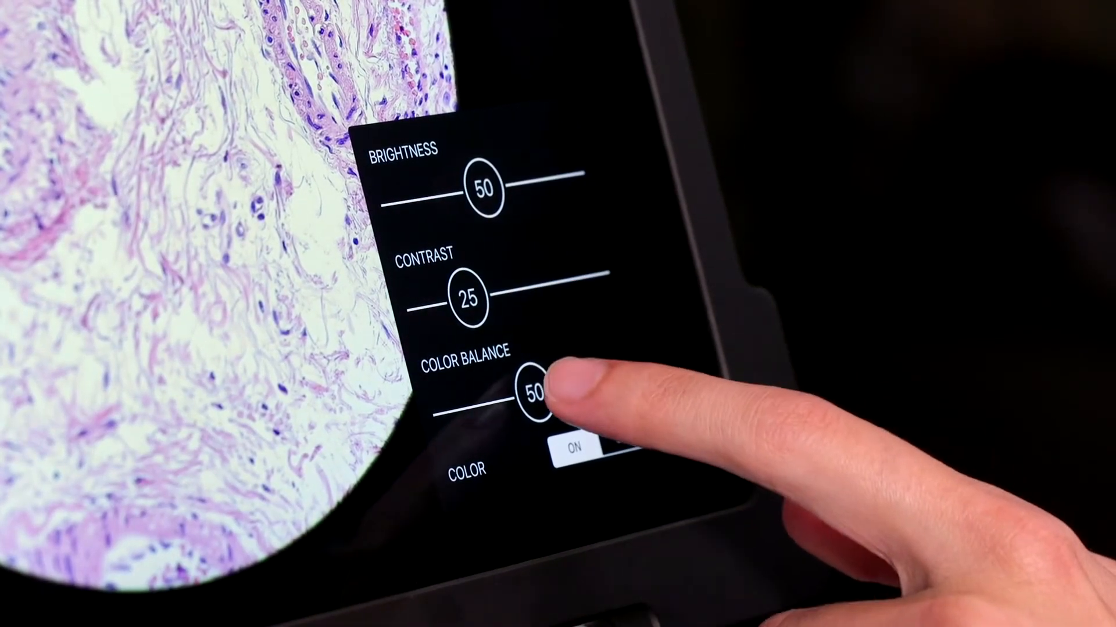
Drag the Color Balance slider to adjust the tissue image's color
drag(535, 395, 589, 381)
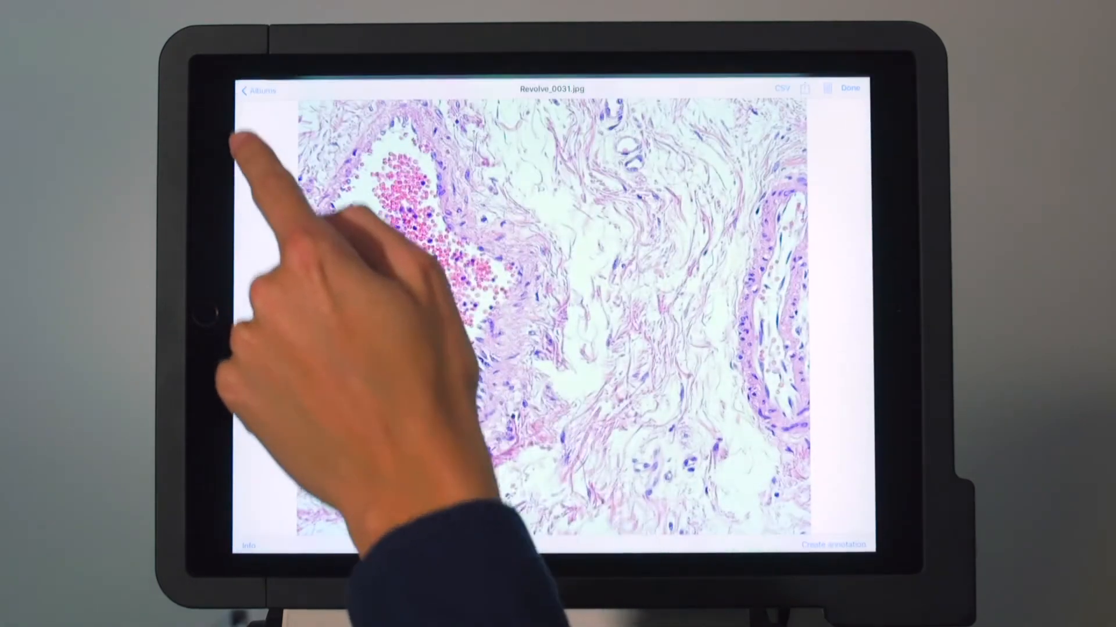
Exit the Revolve_0031.jpg viewer back to the albums
click(805, 88)
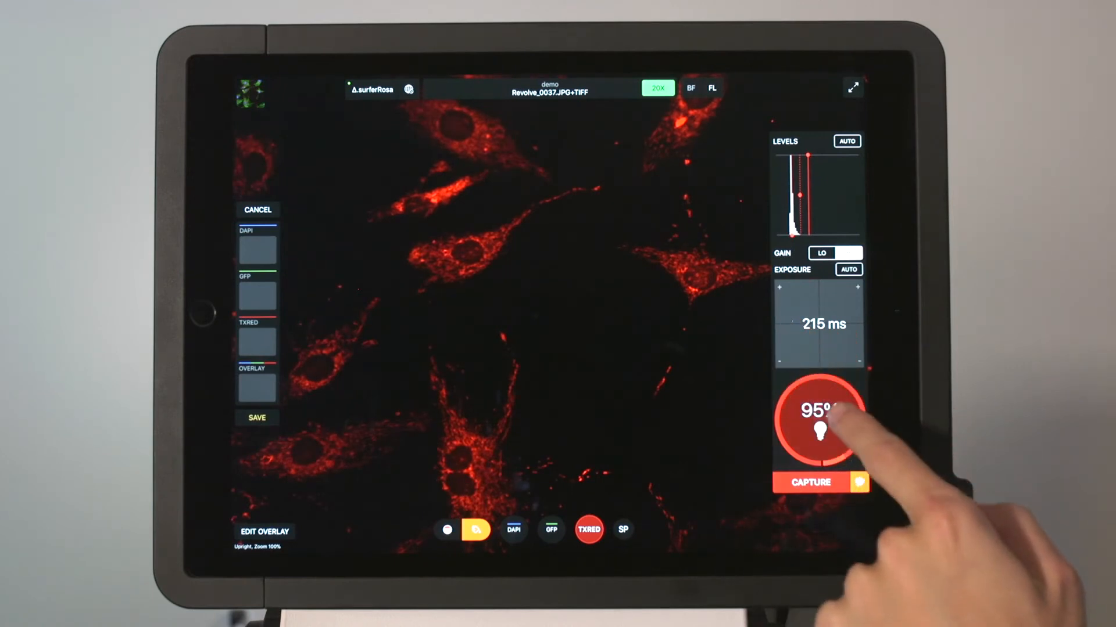
Select the TXRED channel at 95% light and 215 ms exposure
click(475, 529)
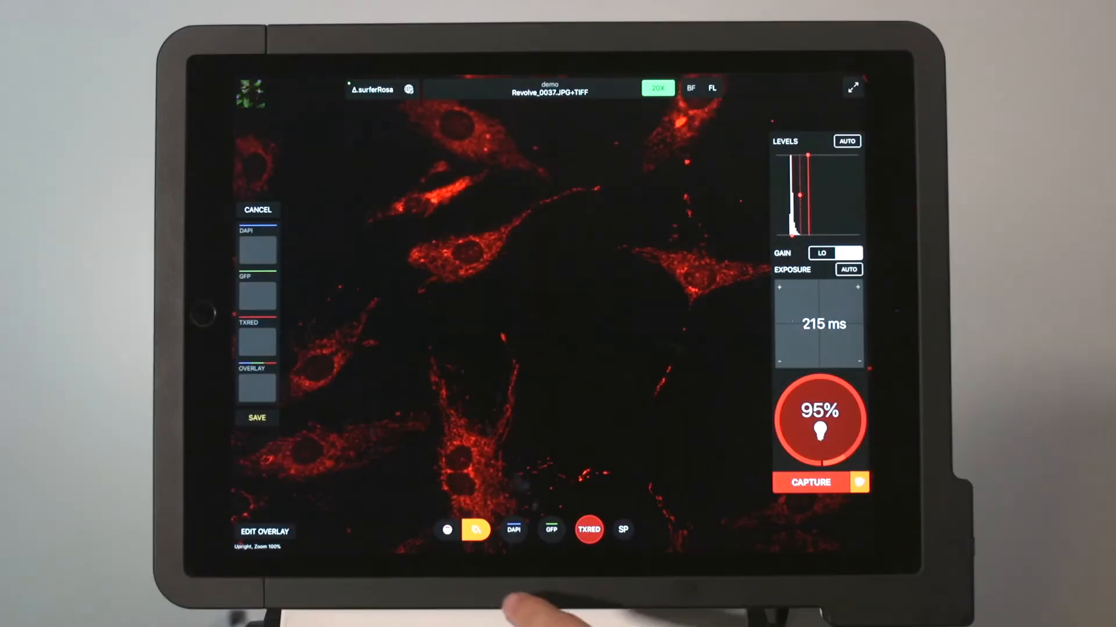
click(809, 483)
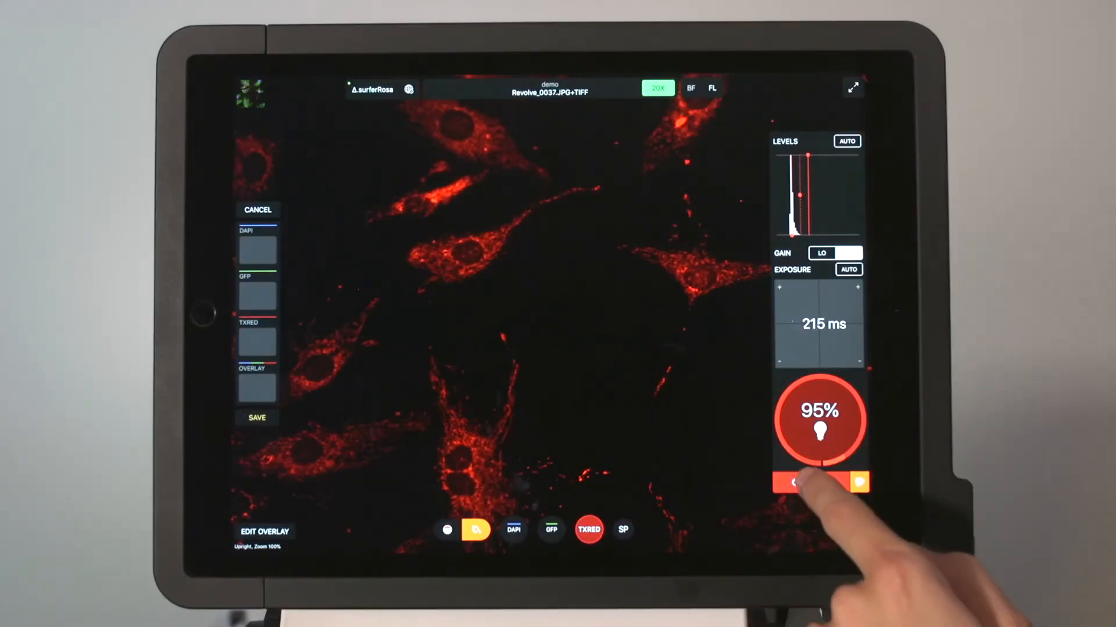
Capture the TXRED image into the overlay and switch to GFP (88%, 230 ms)
click(809, 482)
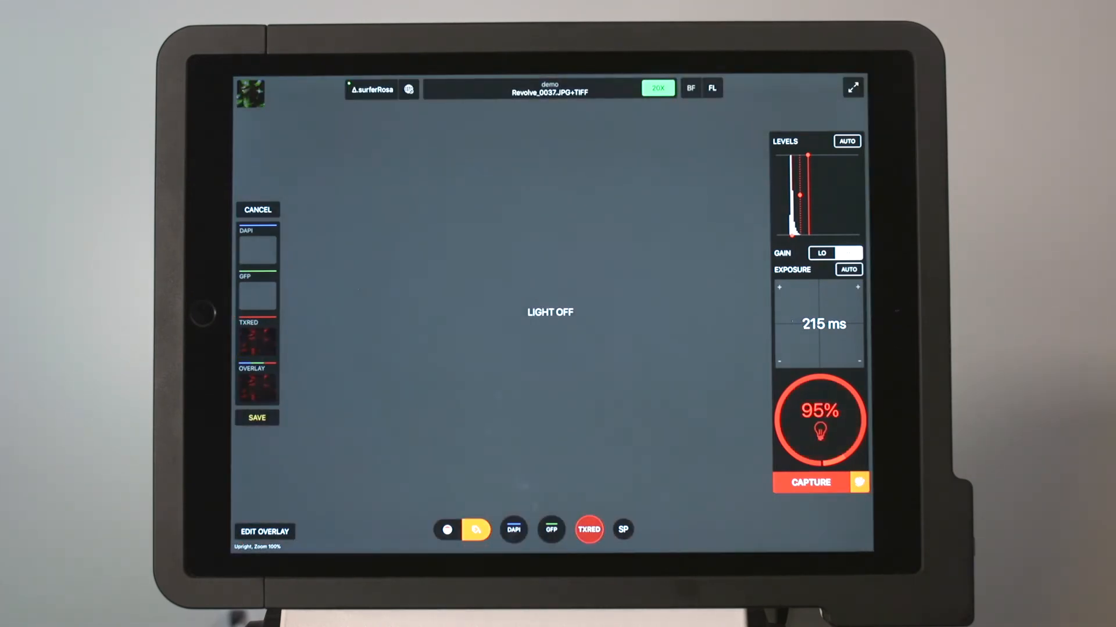
click(551, 529)
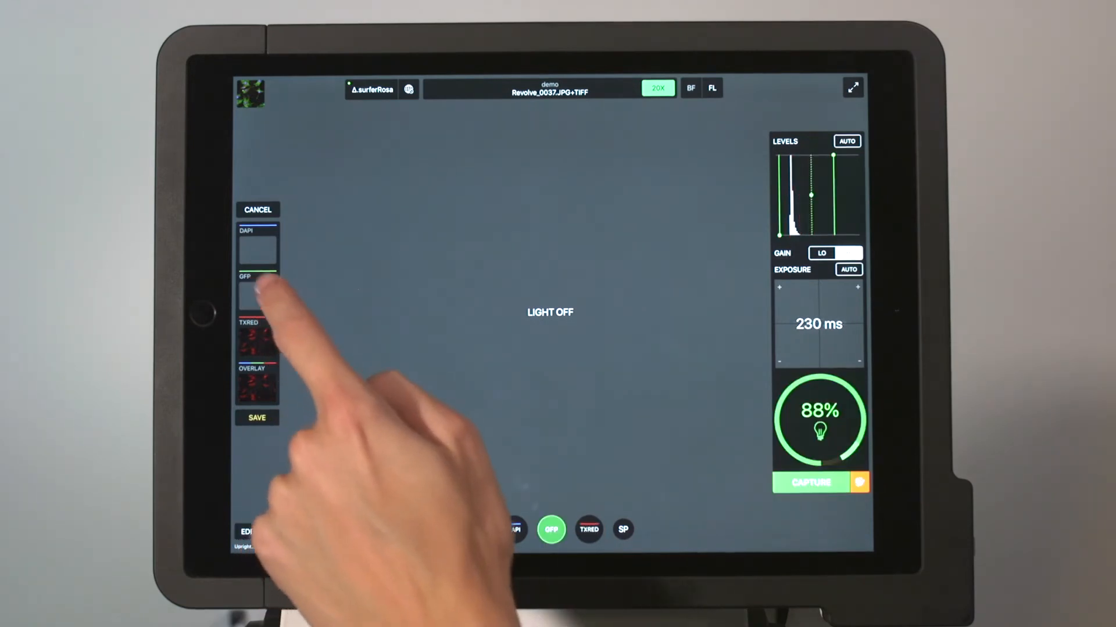